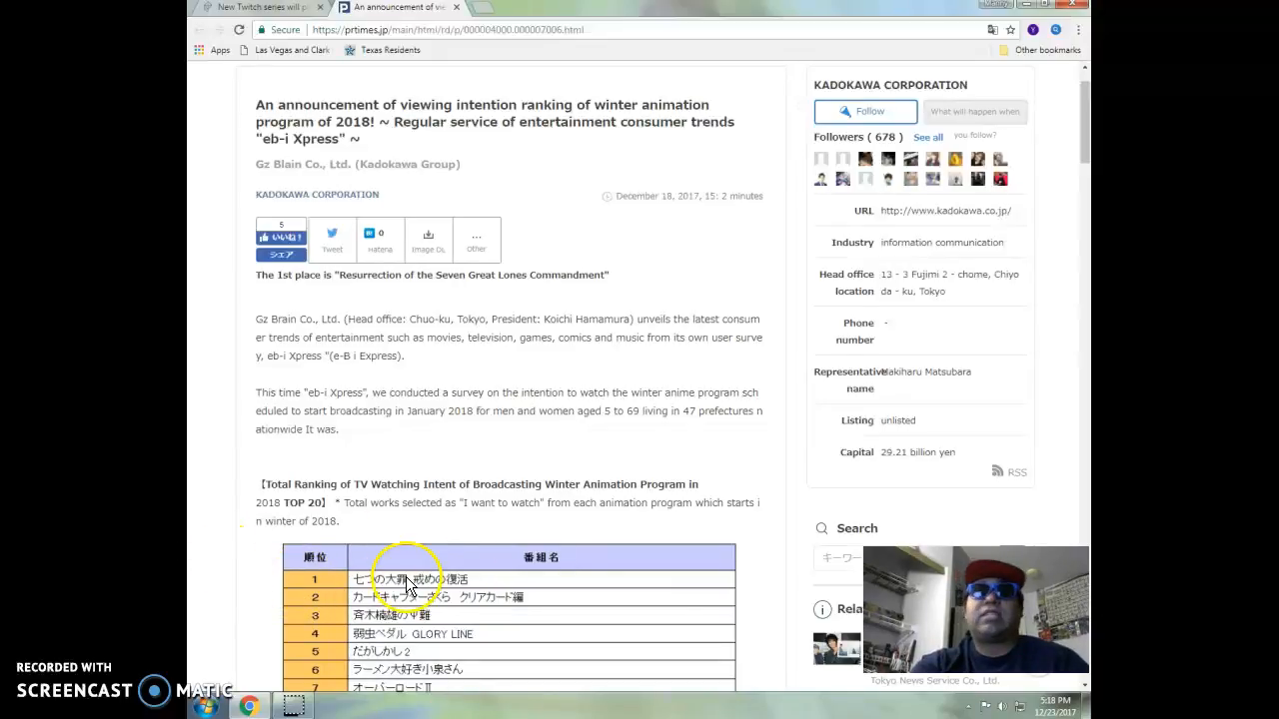
{"action": "mouse_move", "coordinate": [483, 577]}
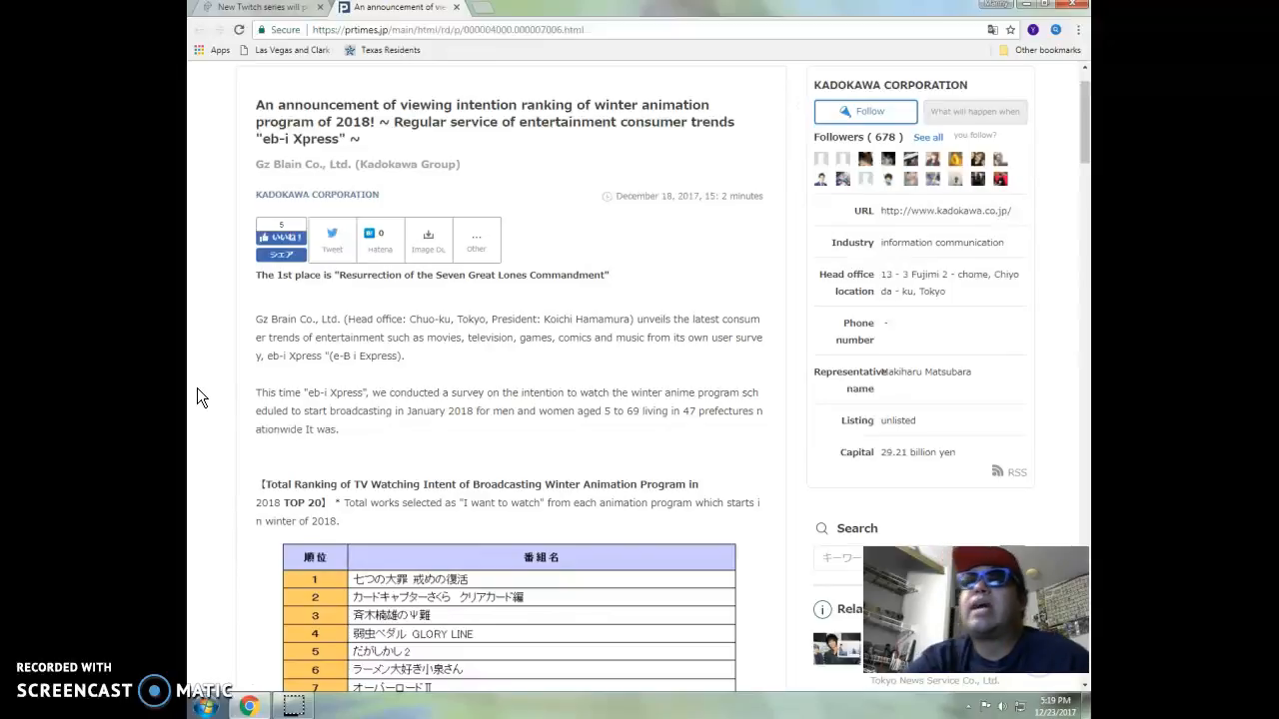
{"action": "mouse_move", "coordinate": [377, 528]}
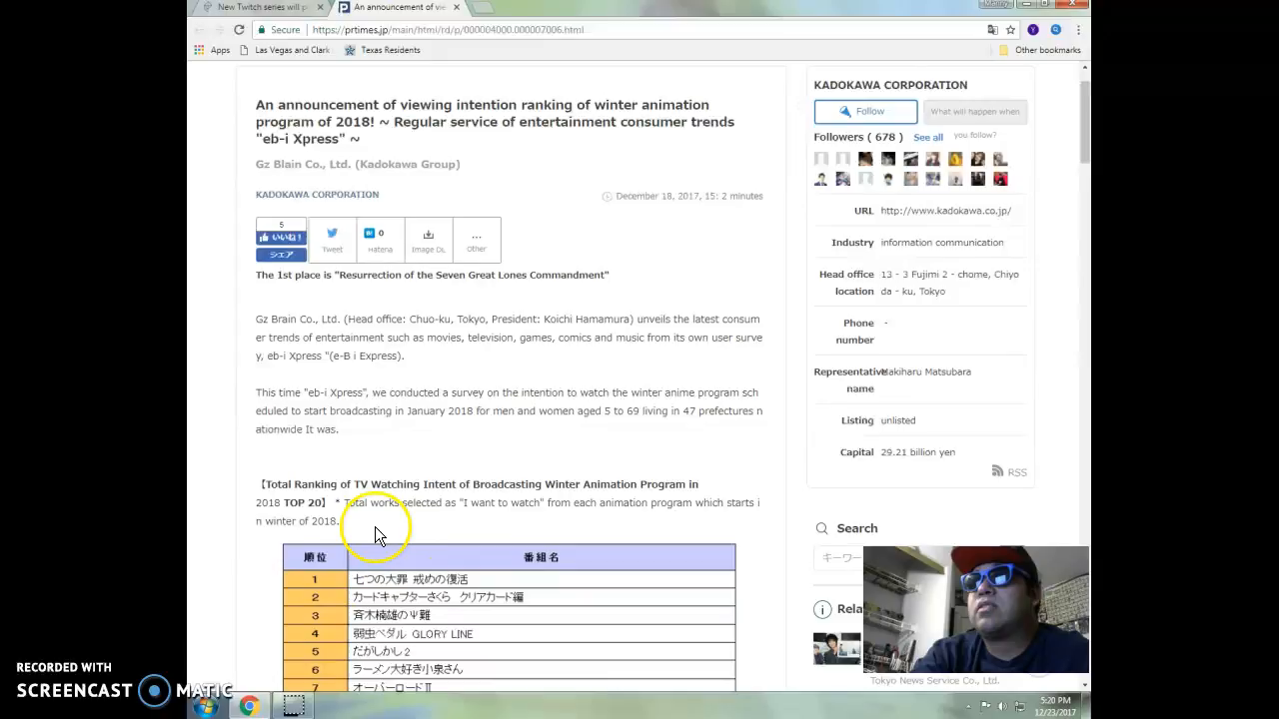
{"action": "mouse_move", "coordinate": [472, 490]}
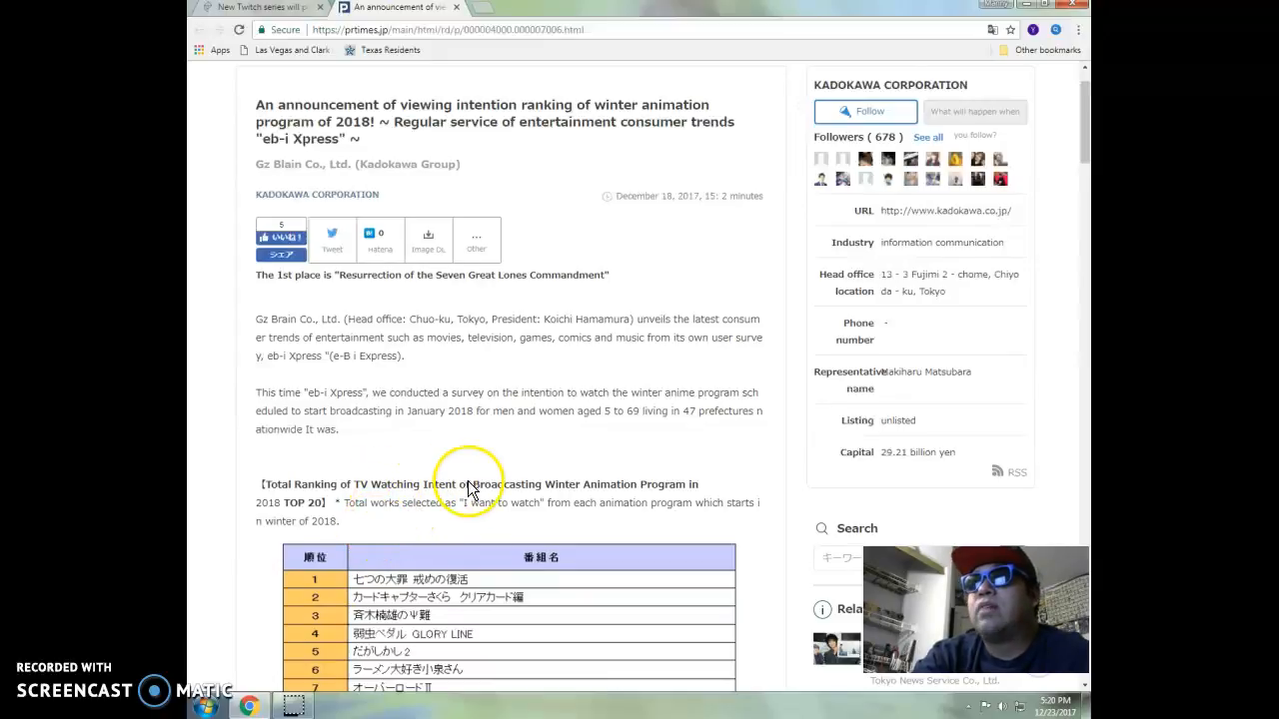
{"action": "mouse_move", "coordinate": [715, 489]}
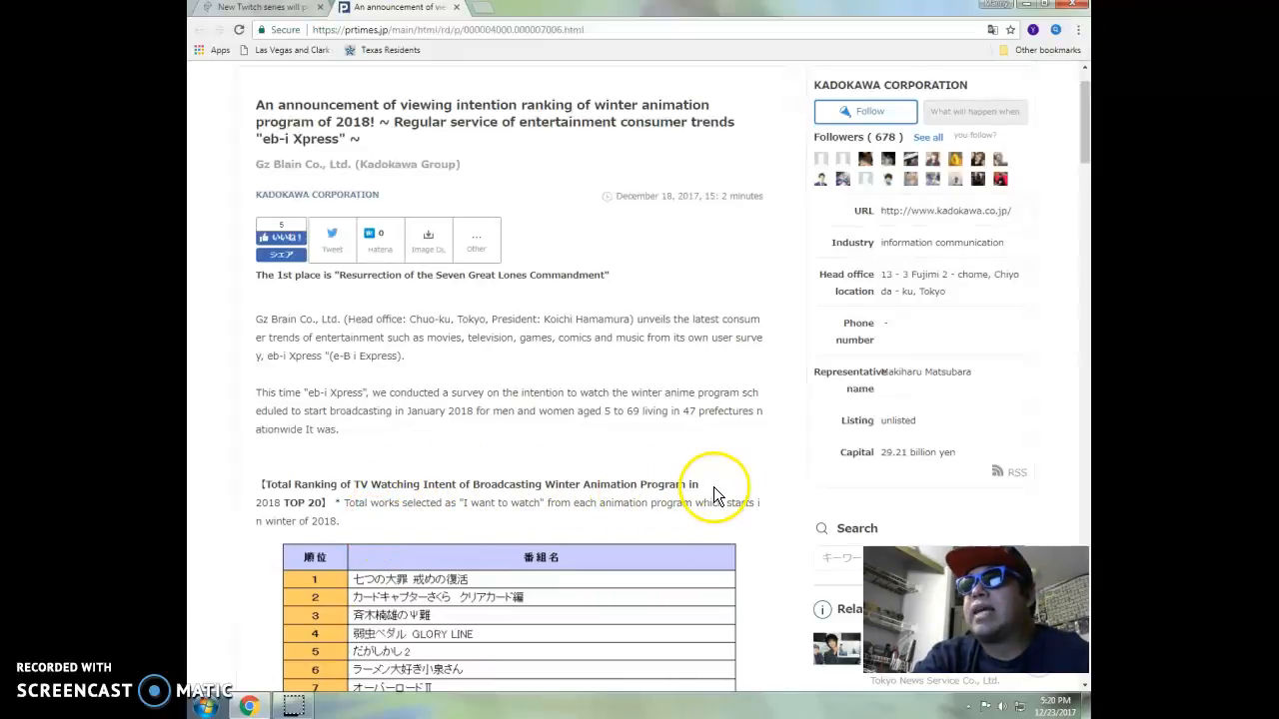
{"action": "mouse_move", "coordinate": [729, 489]}
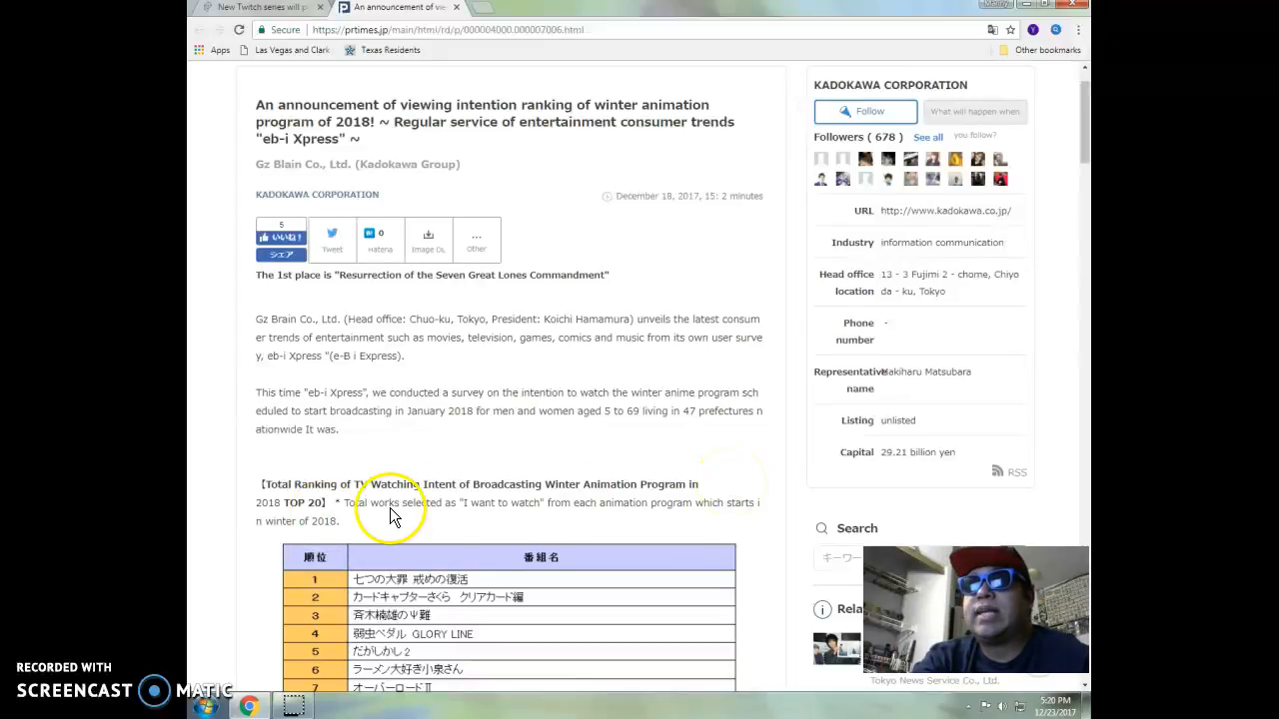
{"action": "mouse_move", "coordinate": [470, 527]}
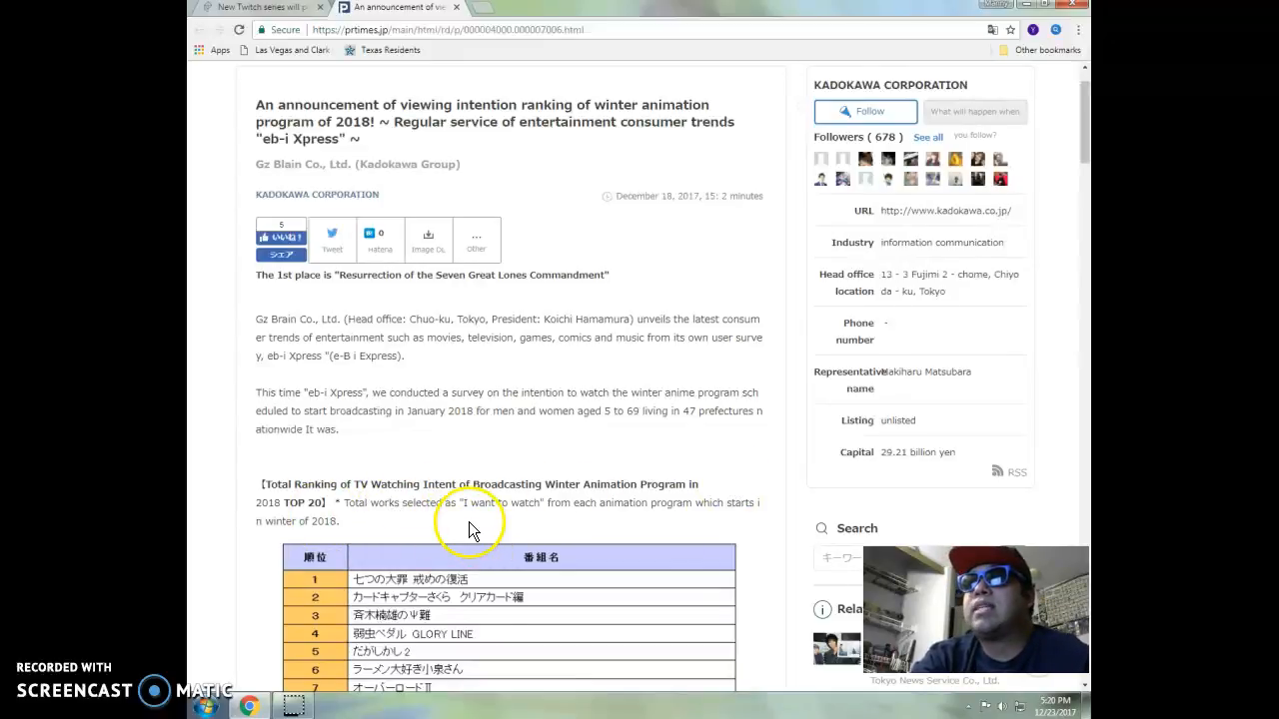
{"action": "mouse_move", "coordinate": [619, 524]}
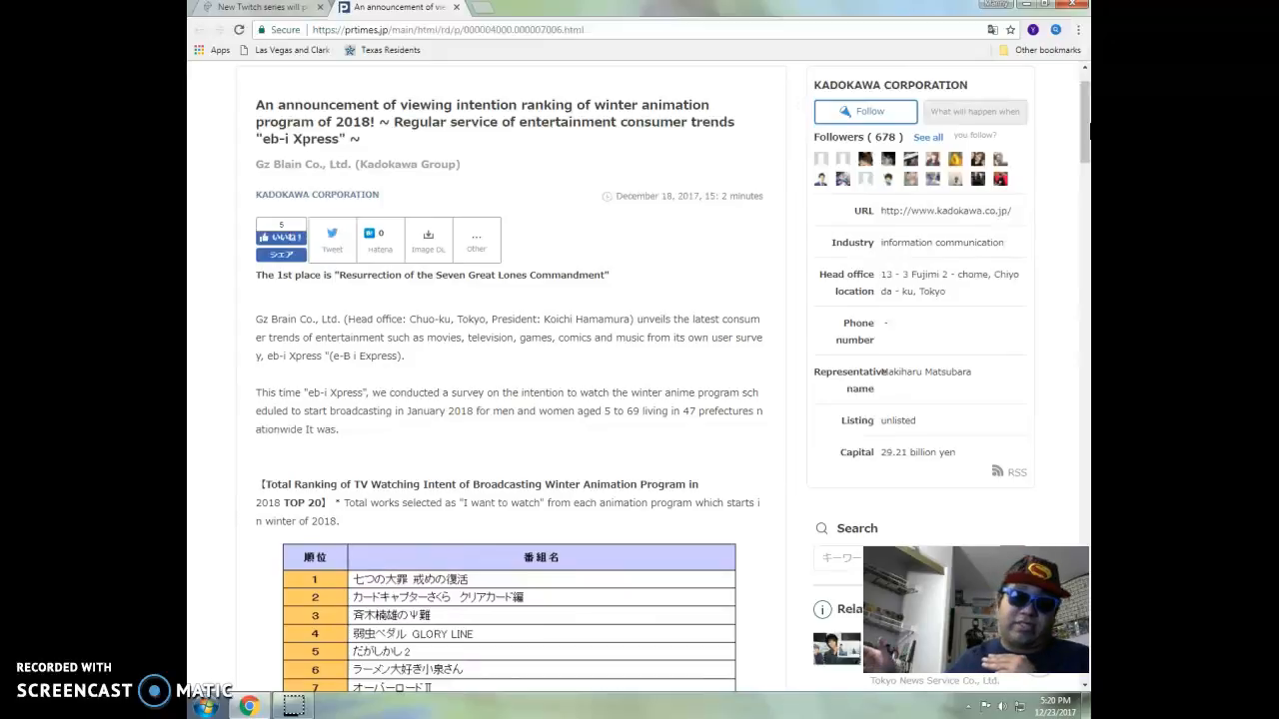
{"action": "mouse_move", "coordinate": [1075, 160]}
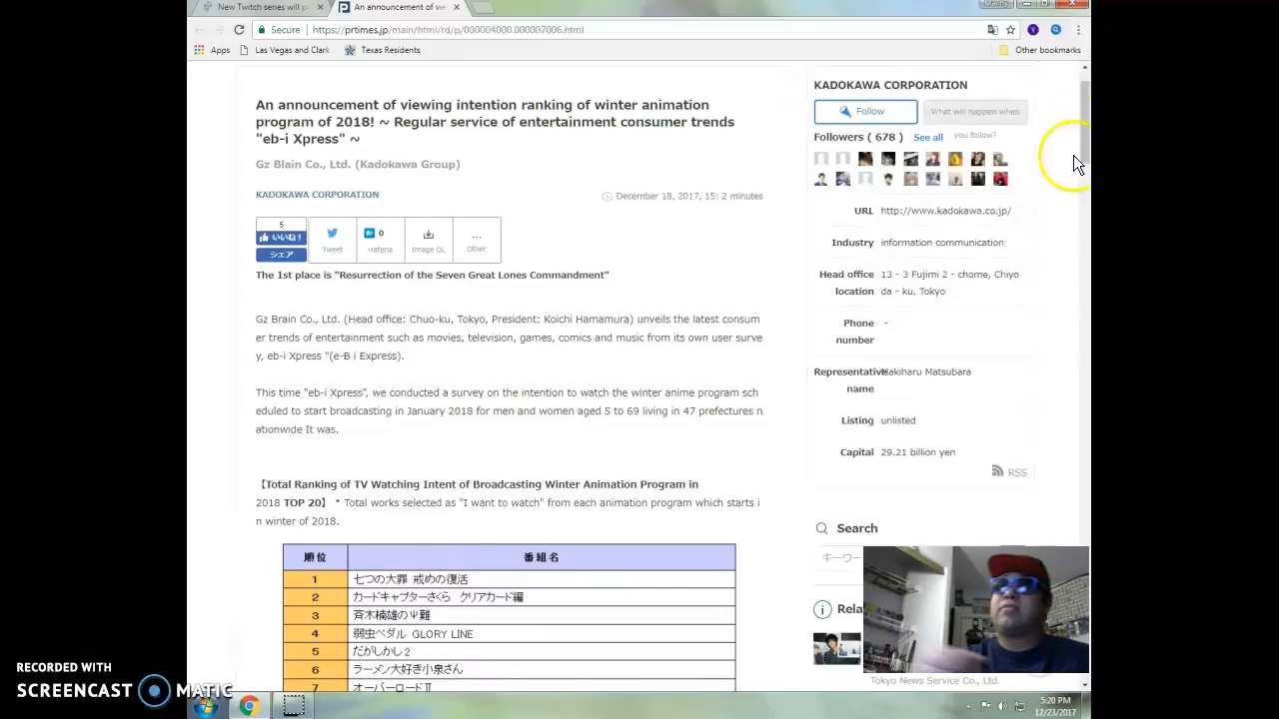
{"action": "mouse_move", "coordinate": [935, 269]}
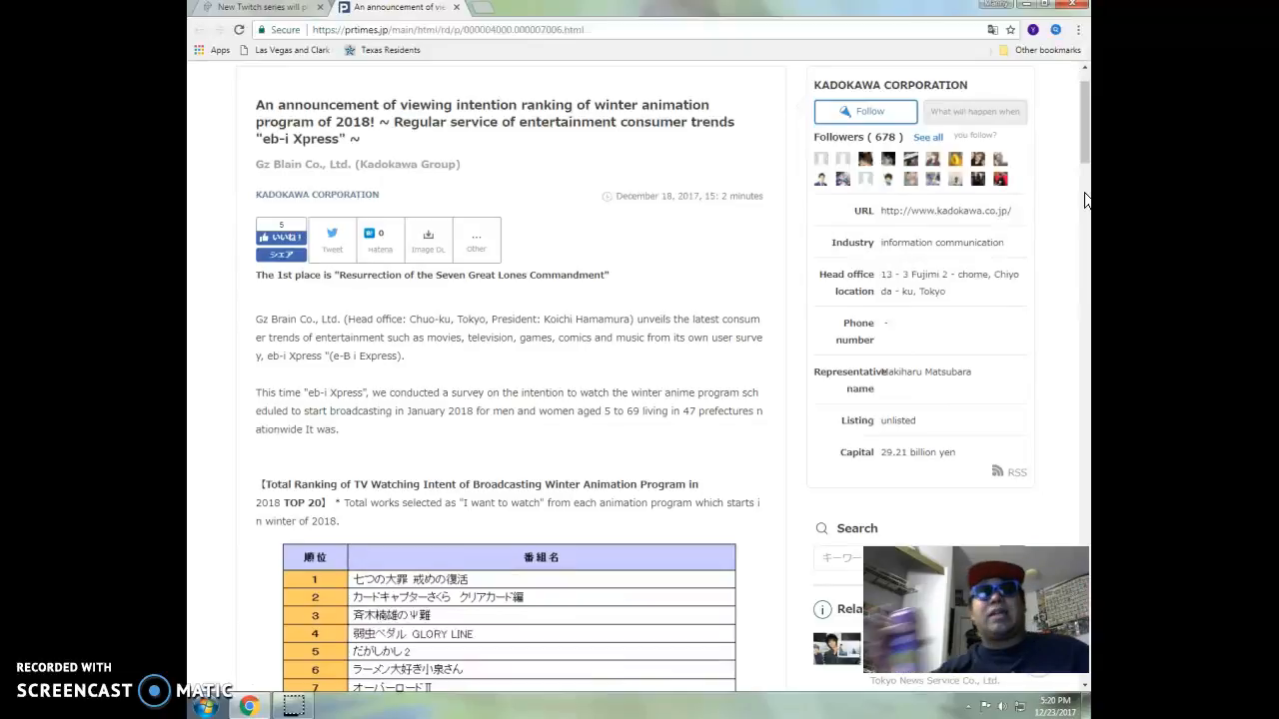
{"action": "scroll", "scroll_direction": "down", "scroll_amount": 3}
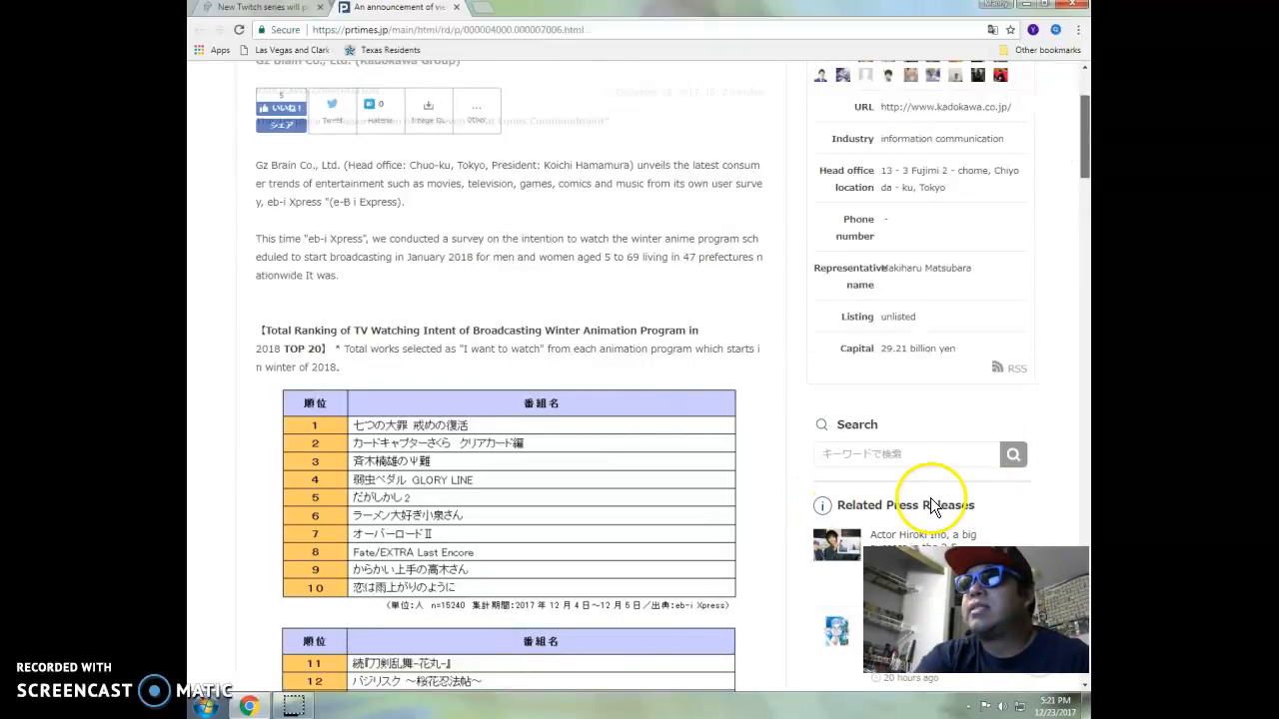
{"action": "mouse_move", "coordinate": [955, 516]}
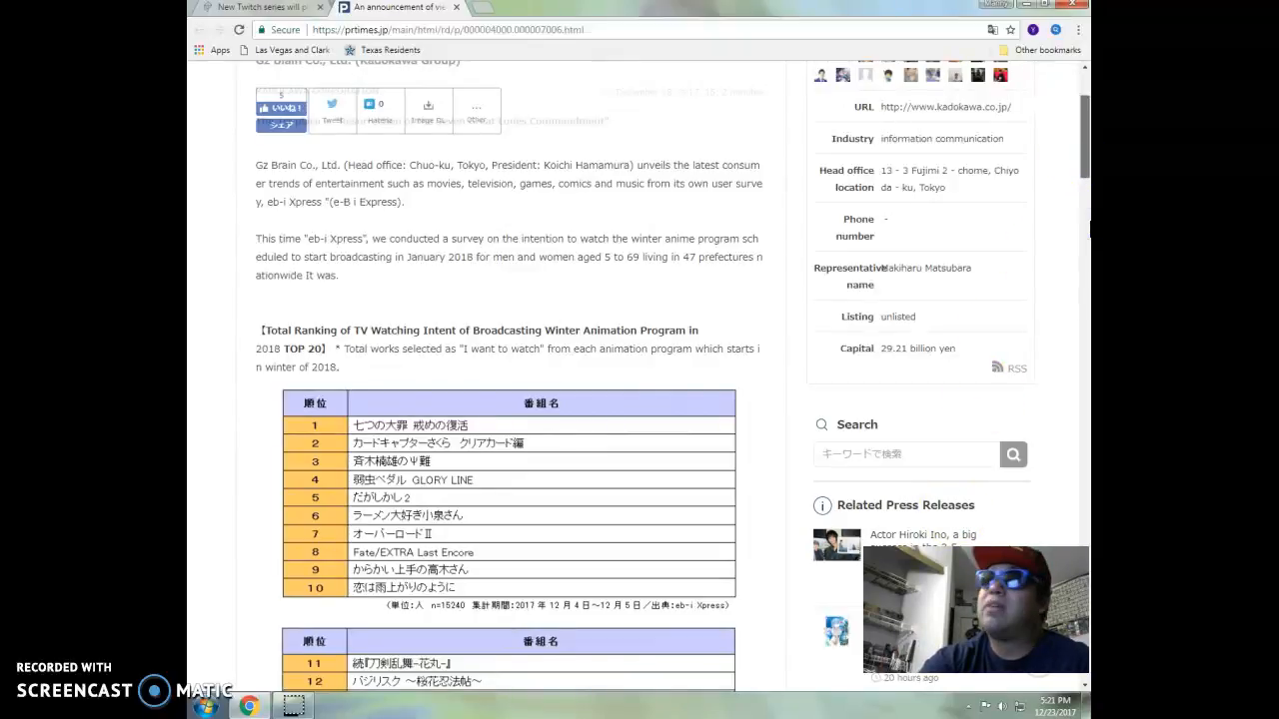
{"action": "scroll", "scroll_direction": "up", "scroll_amount": 3}
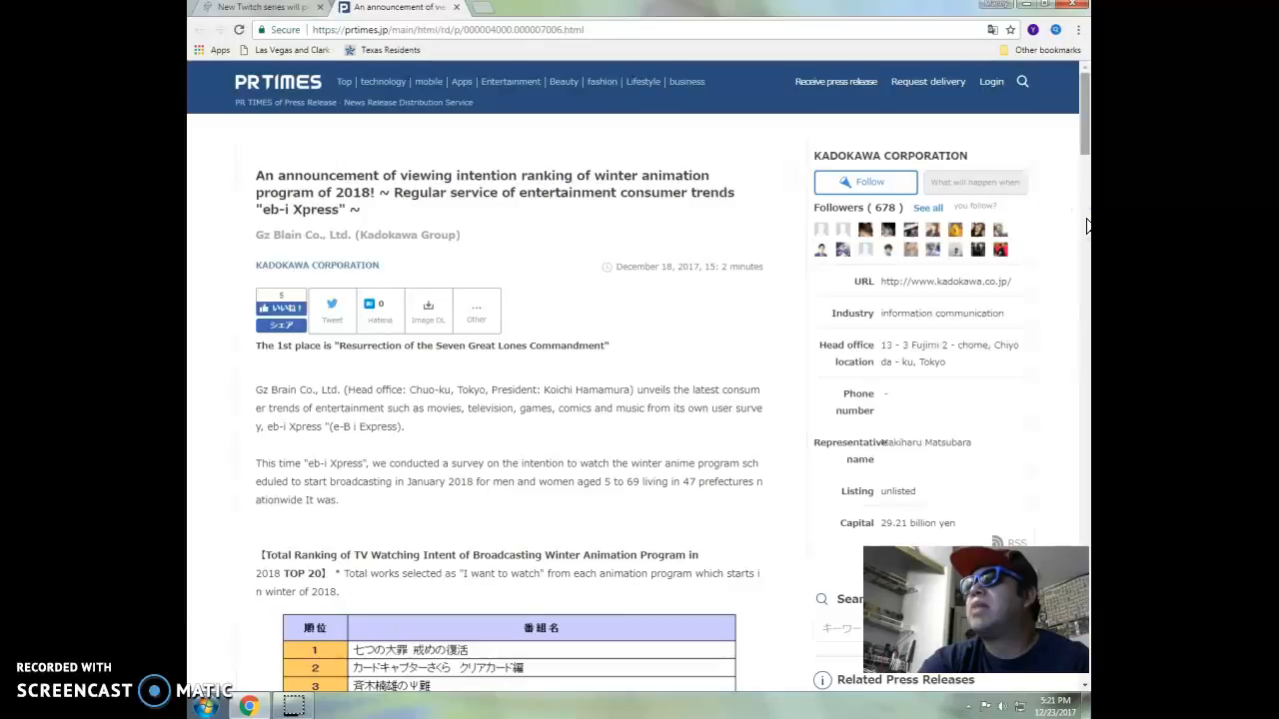
{"action": "scroll", "scroll_direction": "down", "scroll_amount": 3}
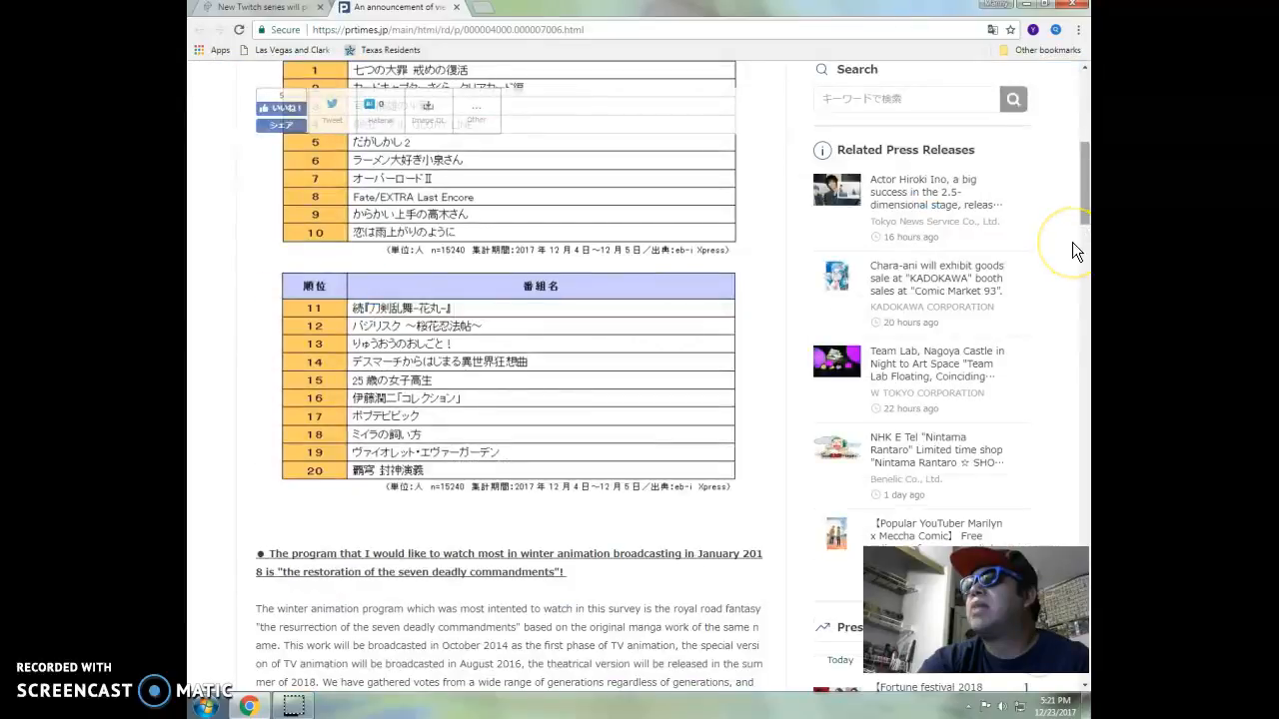
{"action": "mouse_move", "coordinate": [555, 569]}
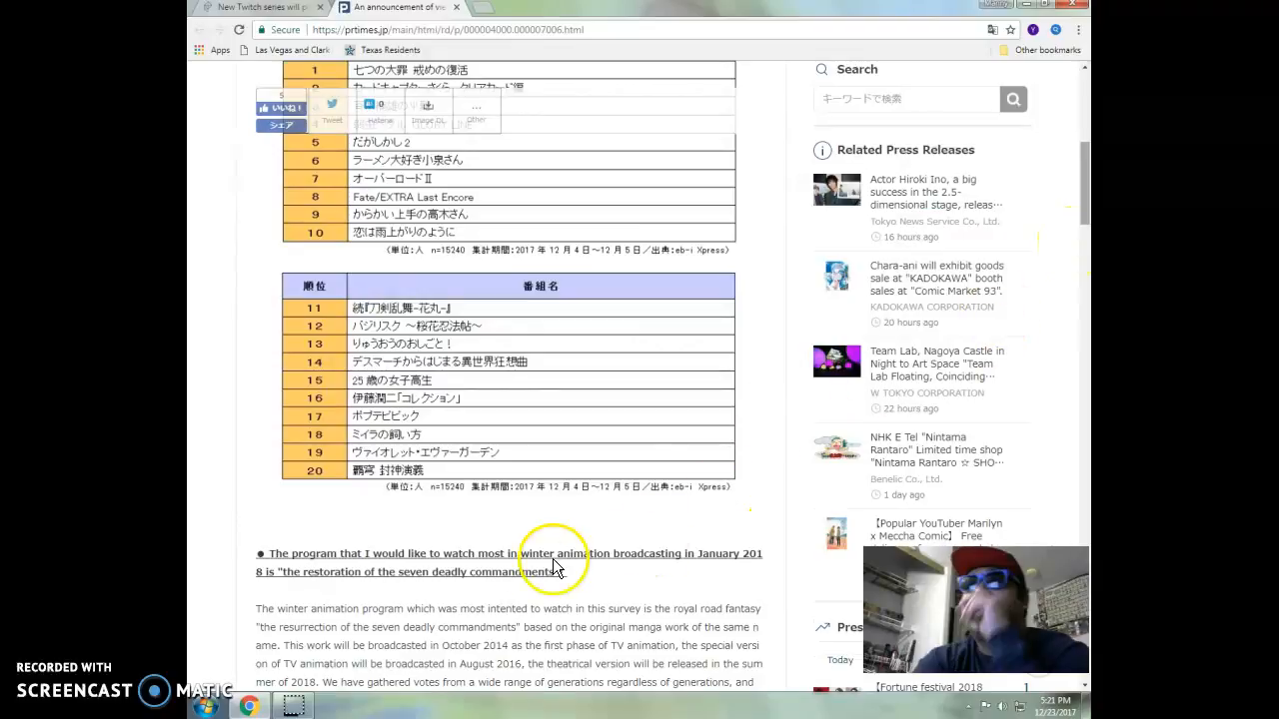
{"action": "mouse_move", "coordinate": [695, 568]}
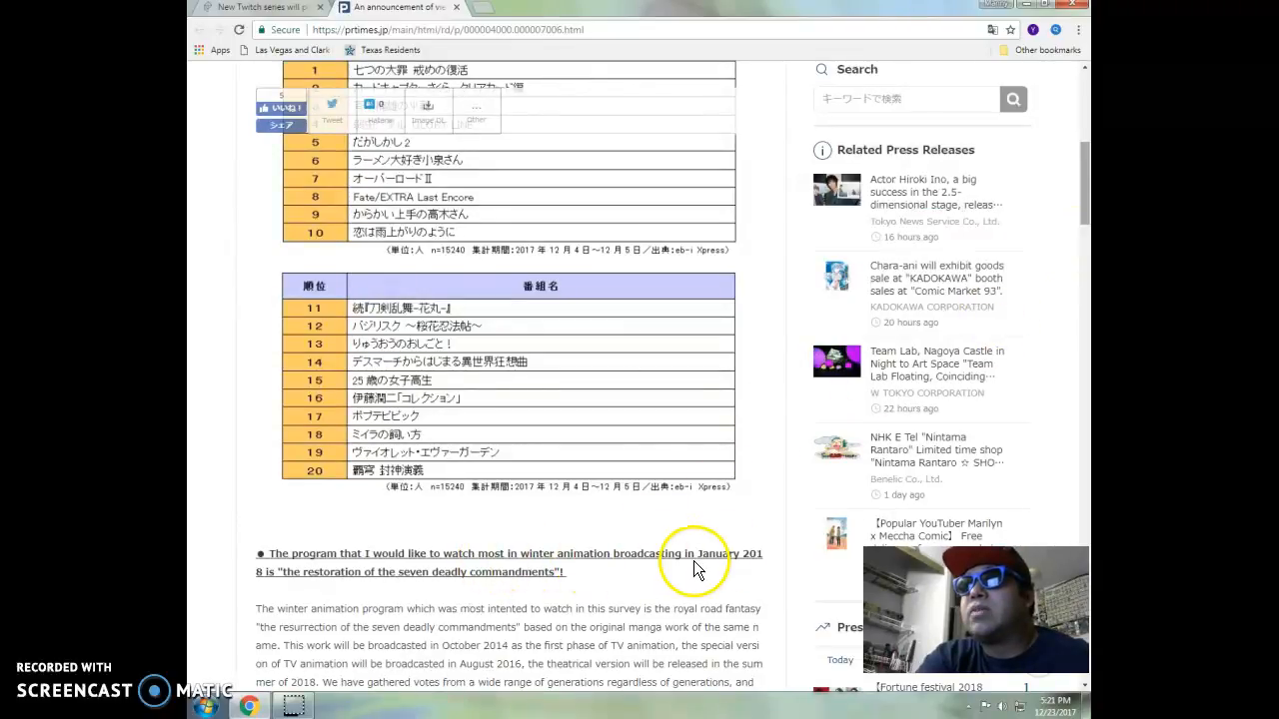
{"action": "mouse_move", "coordinate": [581, 596]}
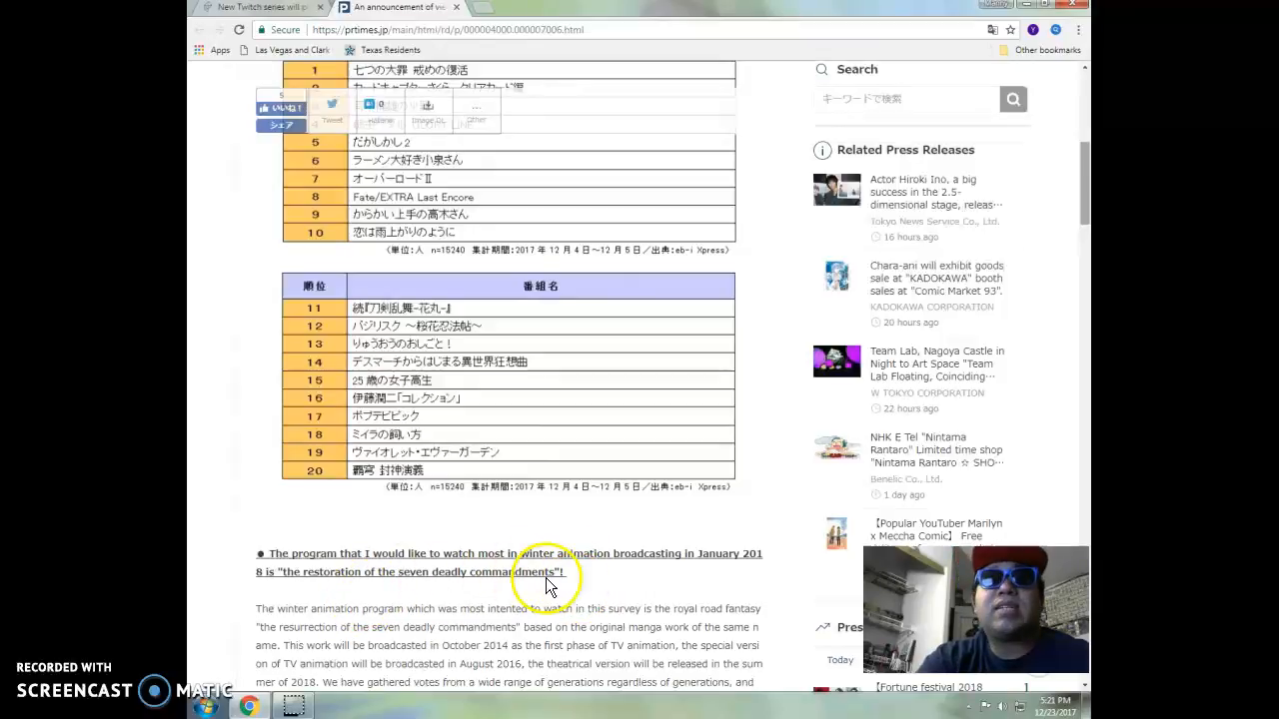
{"action": "scroll", "scroll_direction": "up", "scroll_amount": 3}
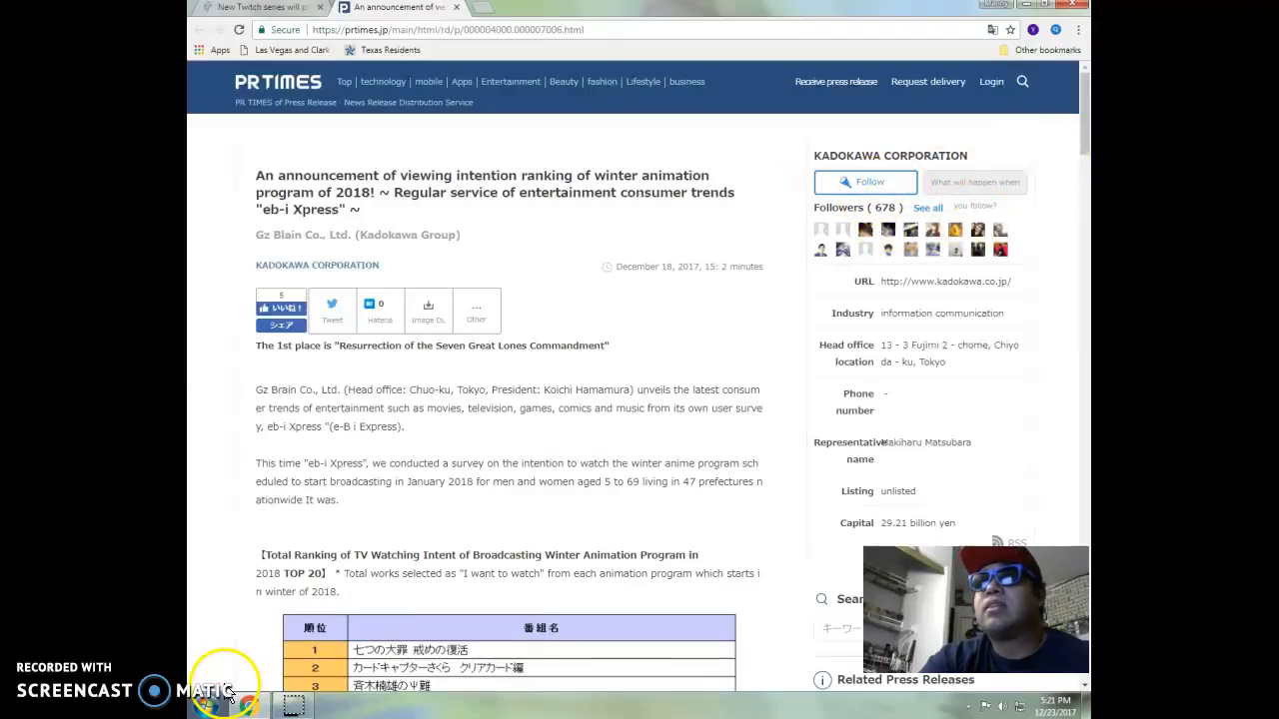
{"action": "scroll", "scroll_direction": "down", "scroll_amount": 3}
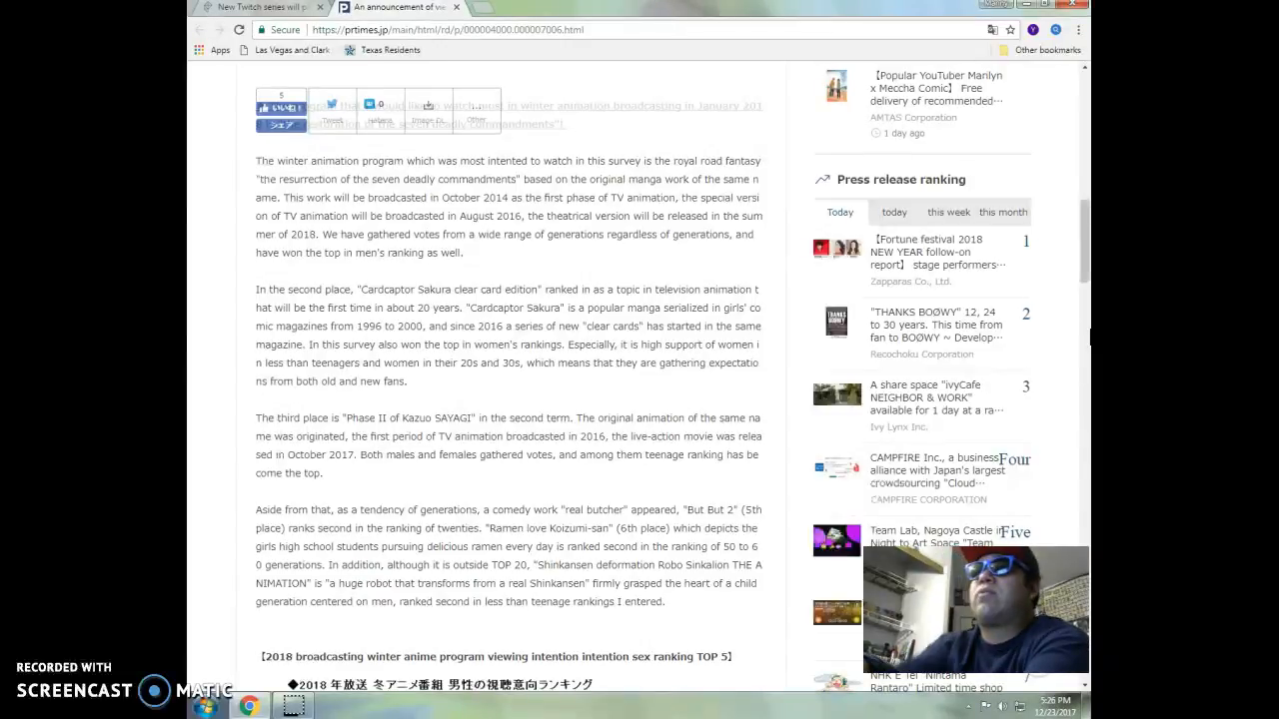
{"action": "mouse_move", "coordinate": [1083, 270]}
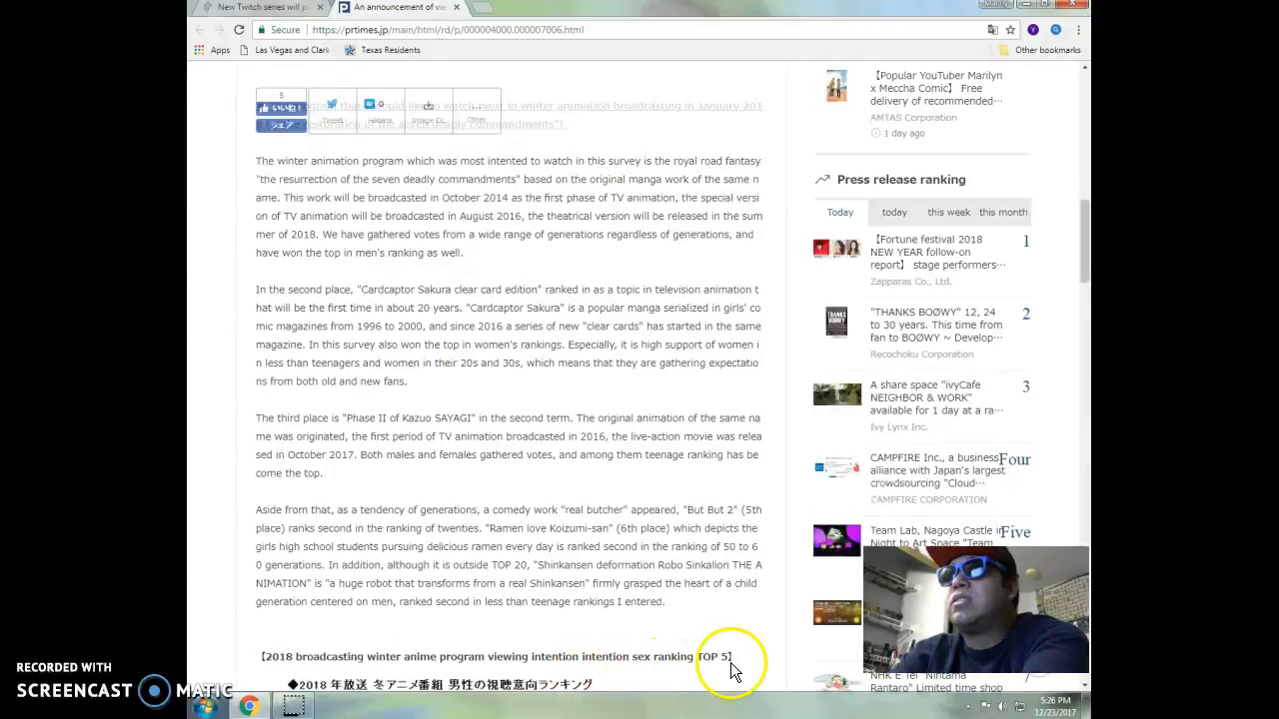
{"action": "mouse_move", "coordinate": [735, 669]}
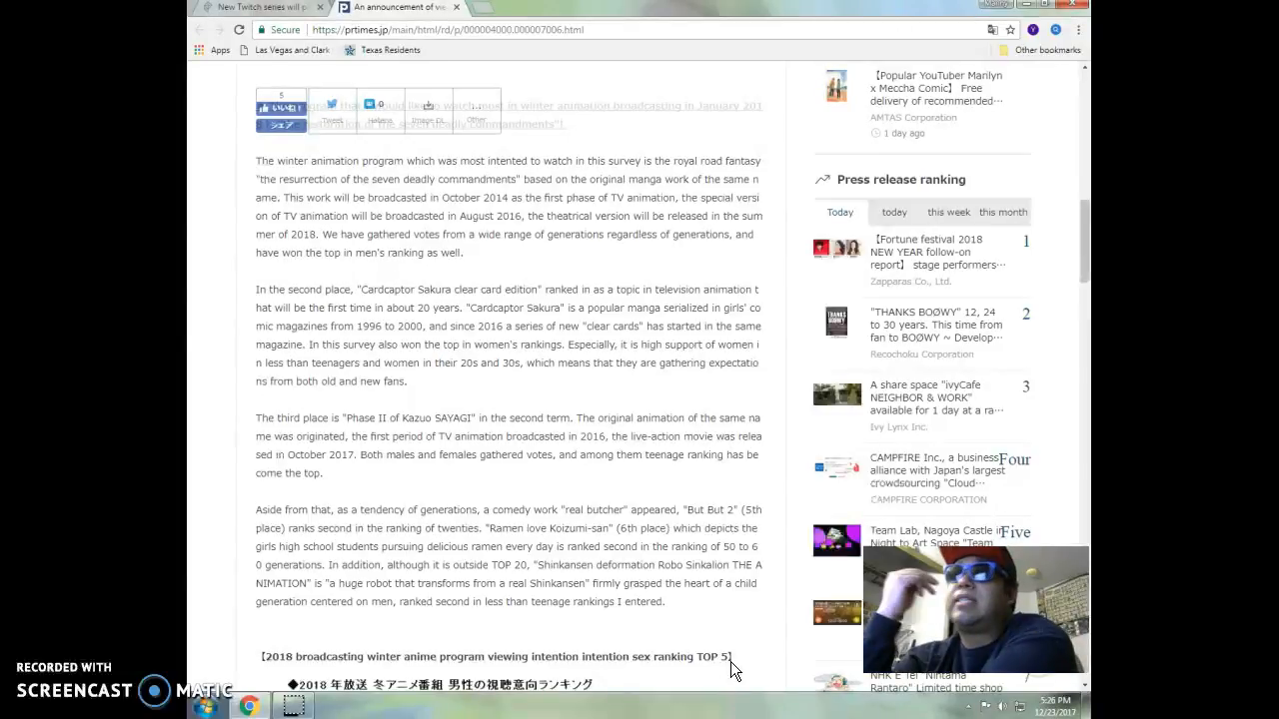
{"action": "scroll", "scroll_direction": "down", "scroll_amount": 3}
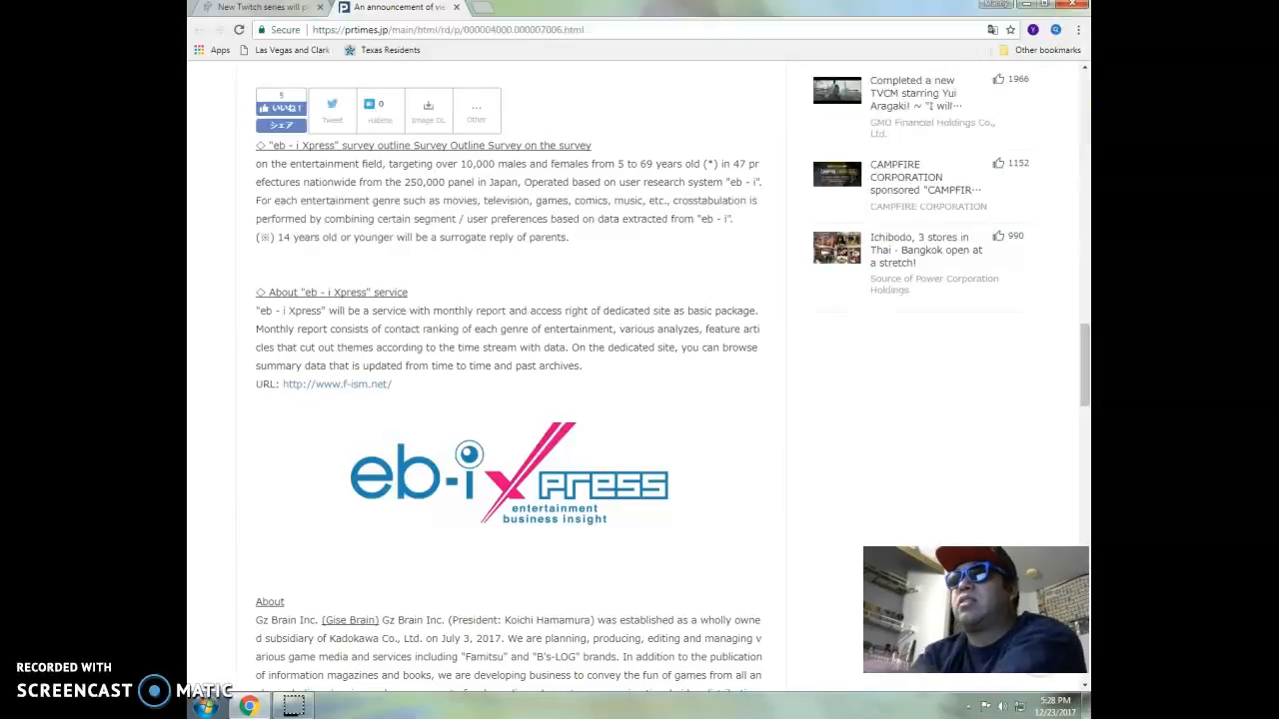
{"action": "mouse_move", "coordinate": [1079, 367]}
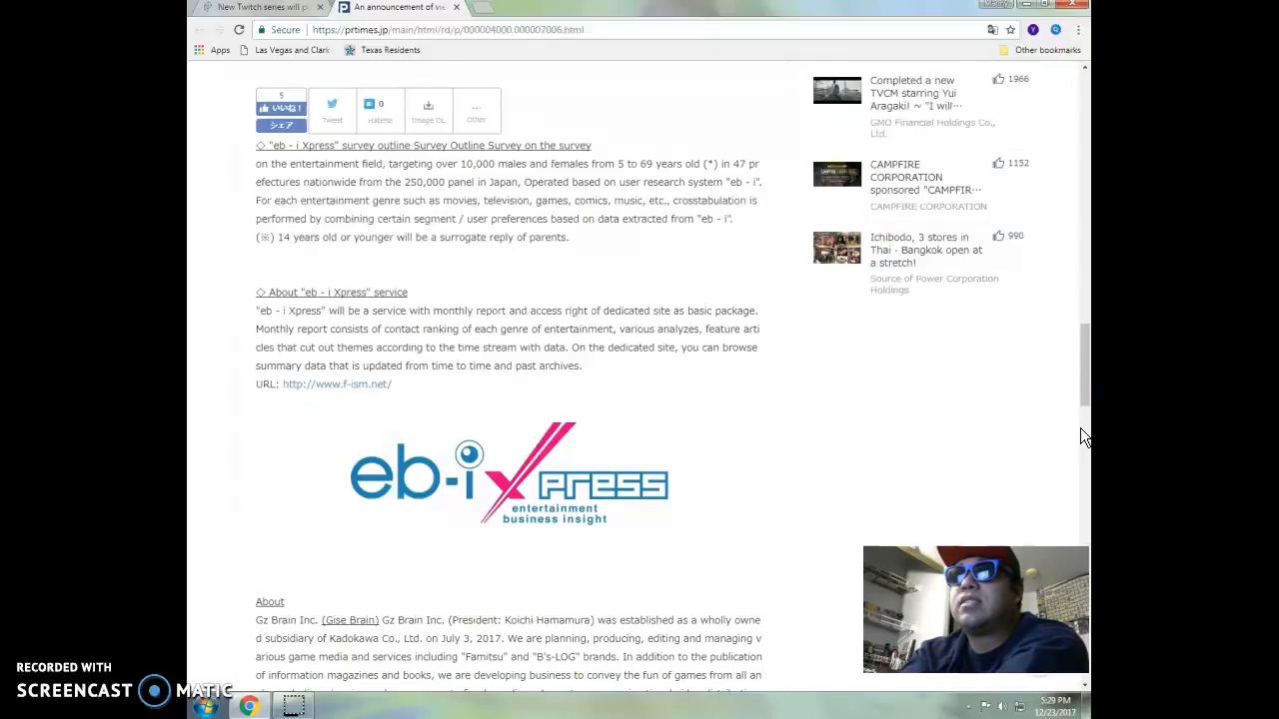
{"action": "mouse_move", "coordinate": [1066, 419]}
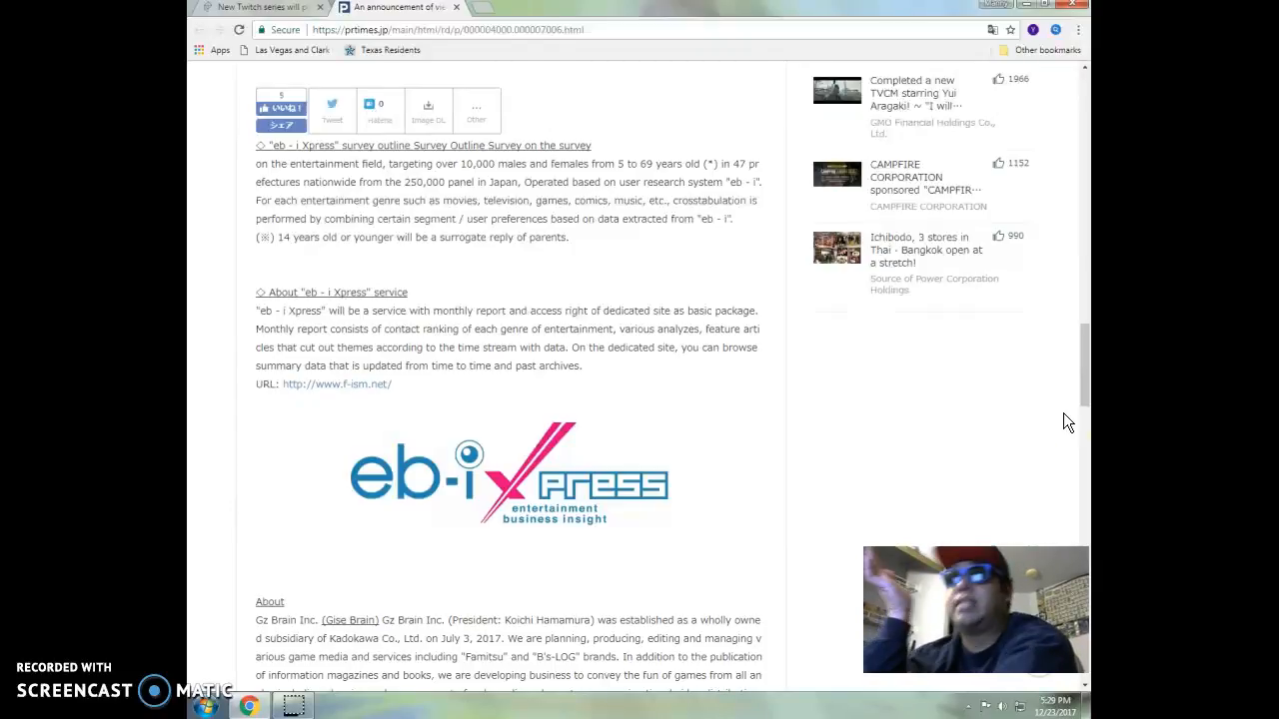
{"action": "scroll", "scroll_direction": "down", "scroll_amount": 3}
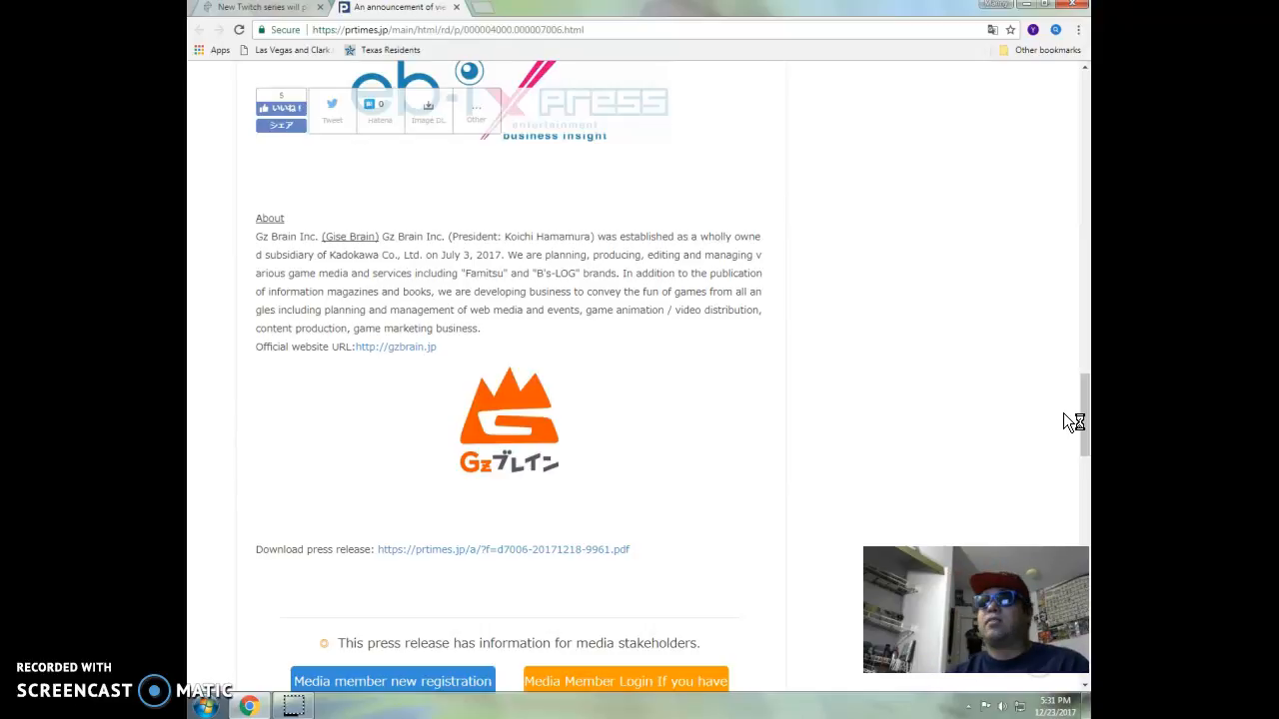
{"action": "mouse_move", "coordinate": [1069, 420]}
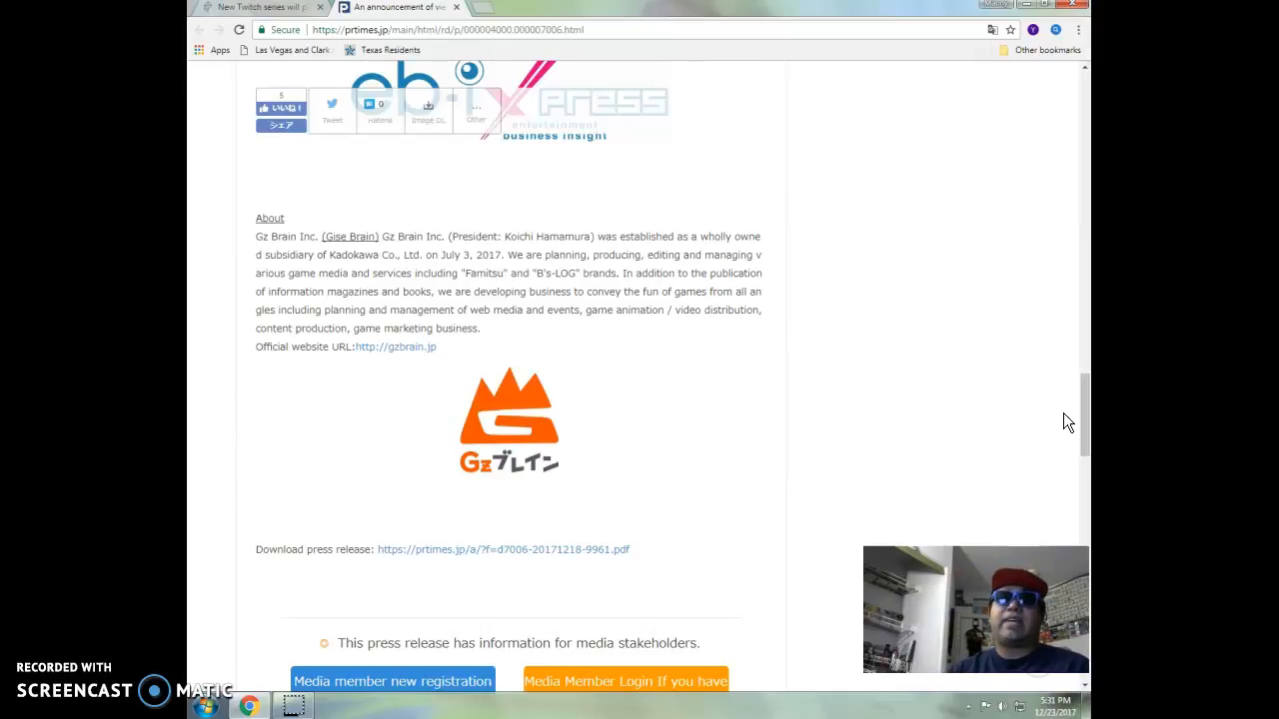